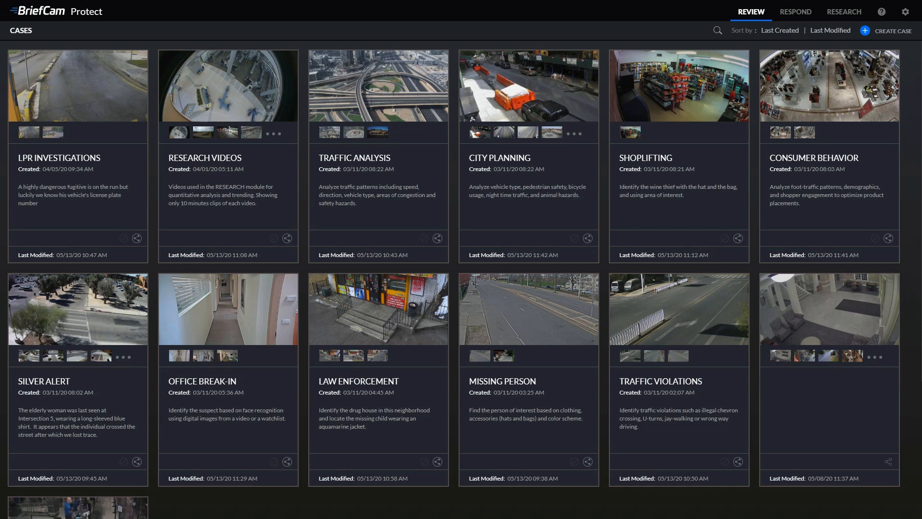
Show the Respond module's Rules list, where every existing alert rule is disabled
click(796, 12)
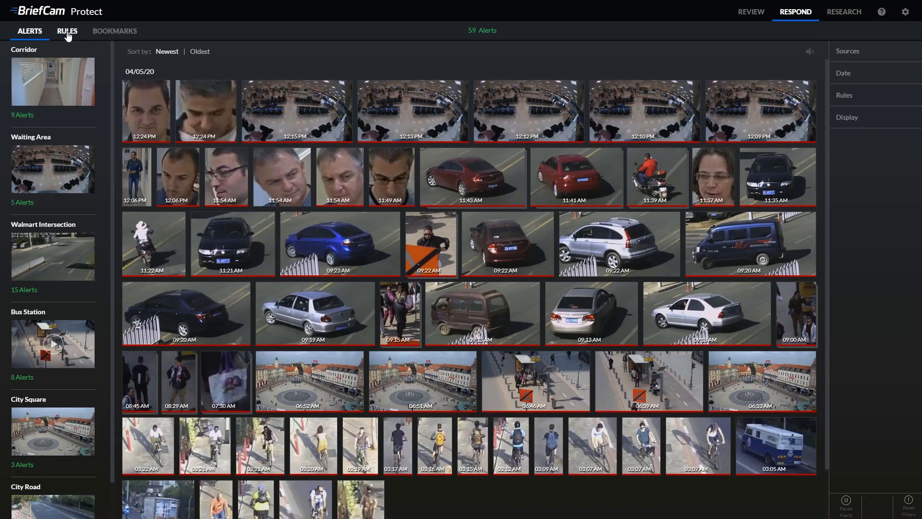
click(68, 31)
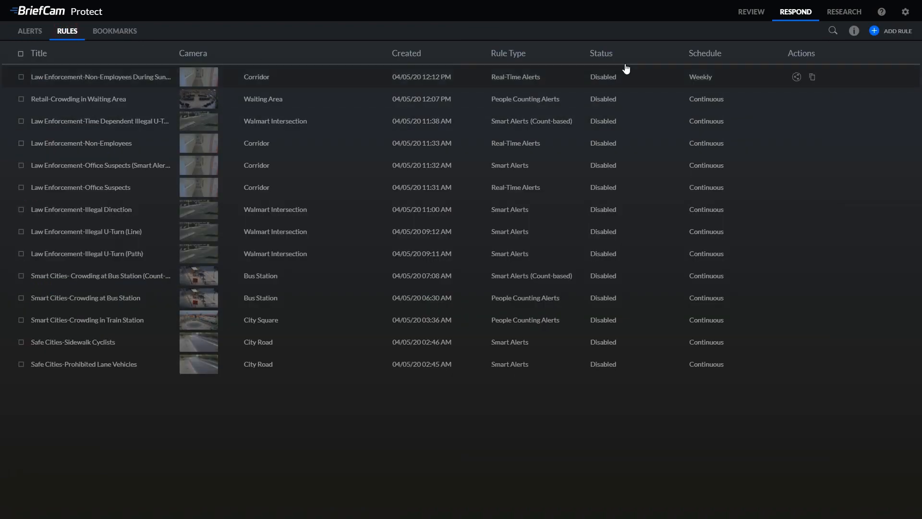
Start a new People Counting Alerts rule titled 'Bus Stop Crowding'
click(894, 31)
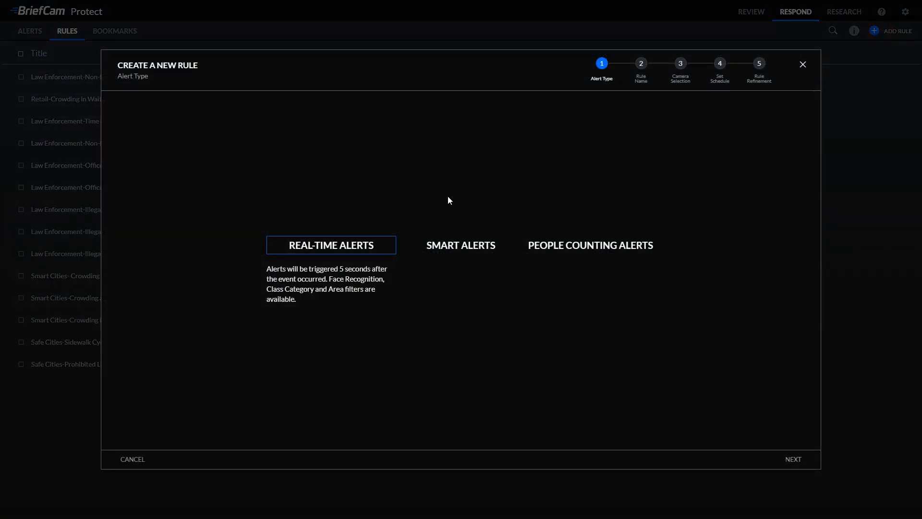
click(588, 245)
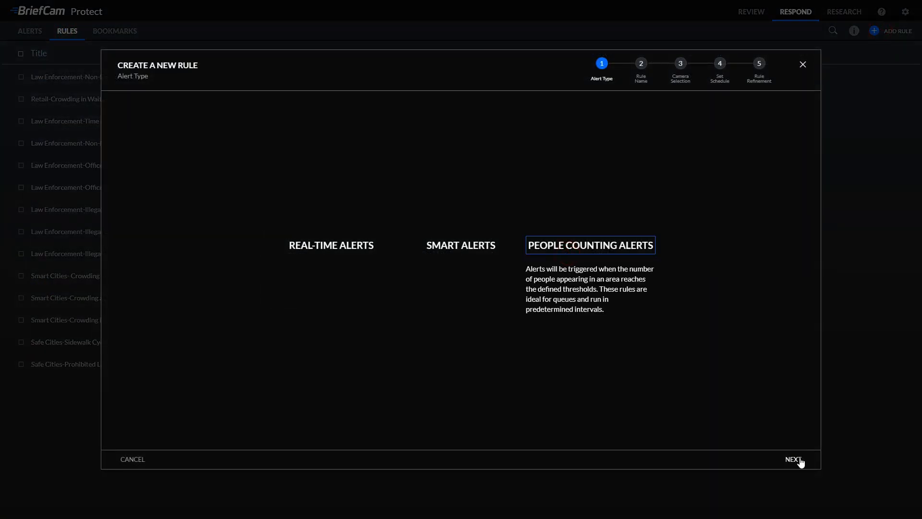
click(792, 459)
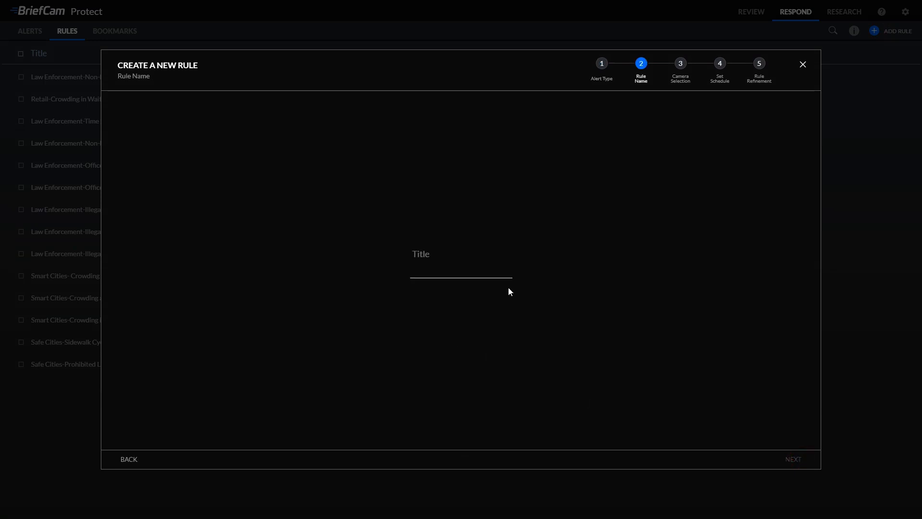
text(Bus Stop)
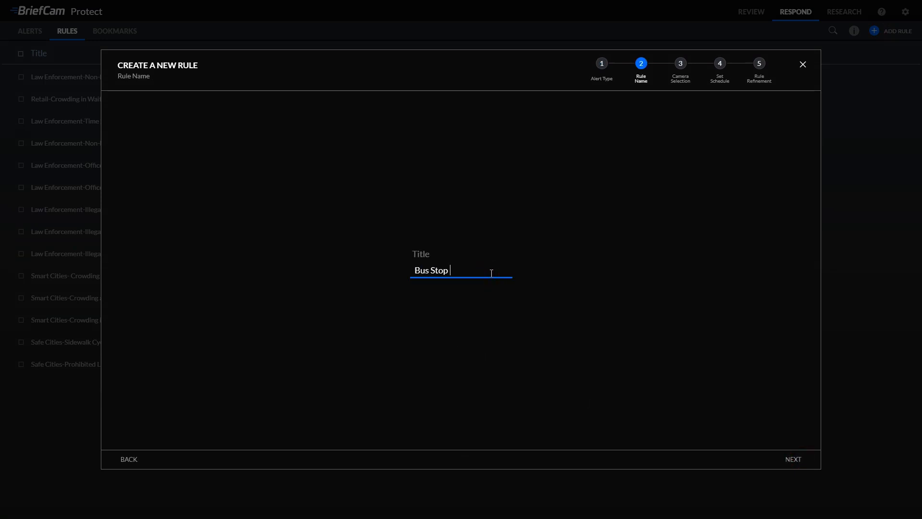
text(Crowding)
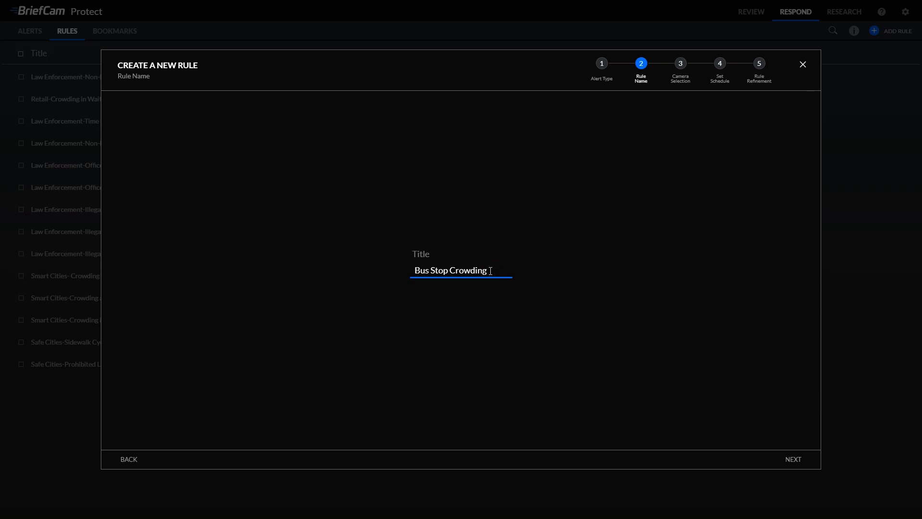
Choose the Bus Station camera under directory 10.102.0.7 for the rule
click(792, 459)
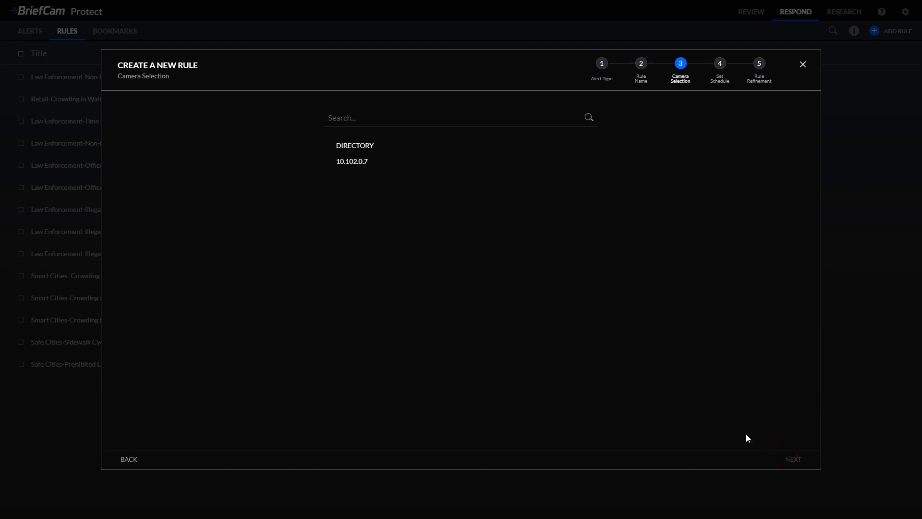
click(352, 161)
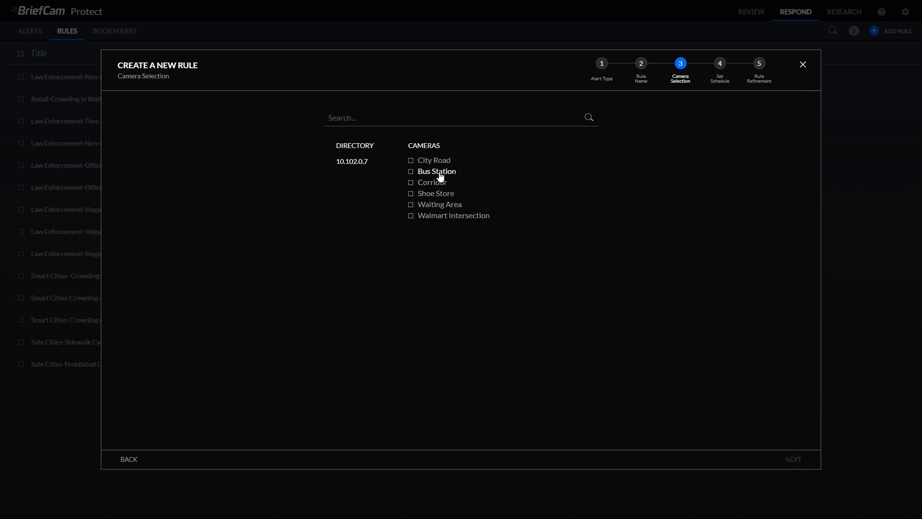
click(410, 171)
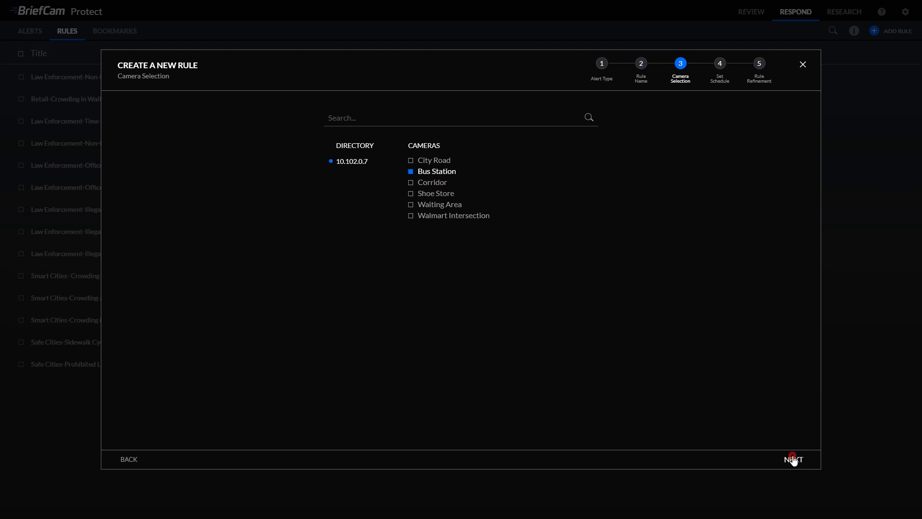
Keep a continuous schedule and set the People Count trigger to Above 20 persons
click(793, 459)
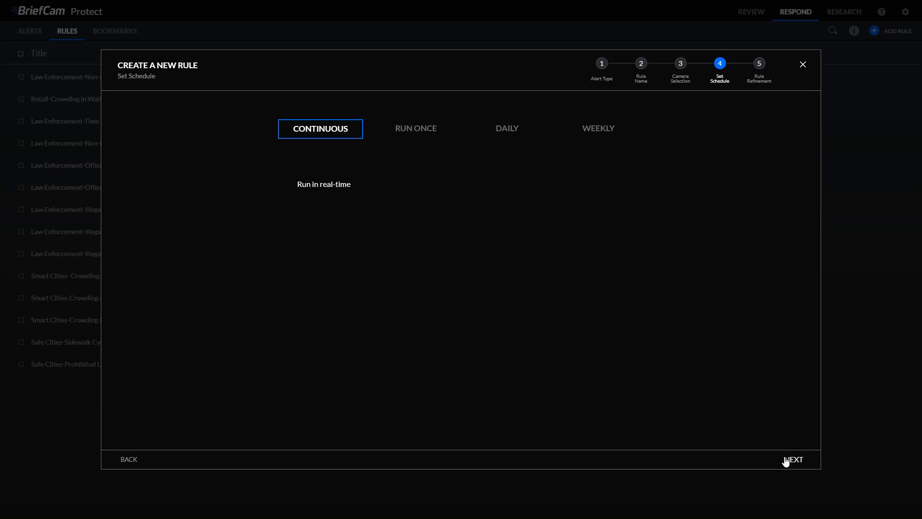
click(793, 459)
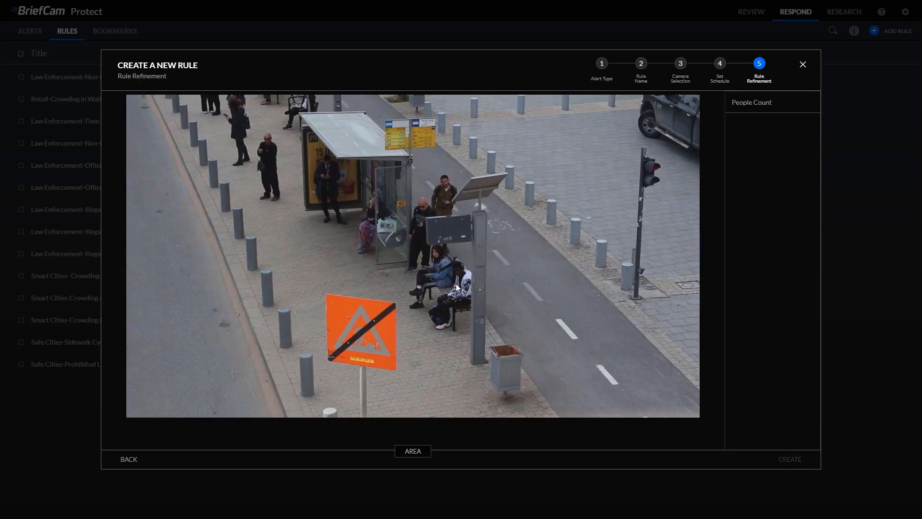
click(751, 102)
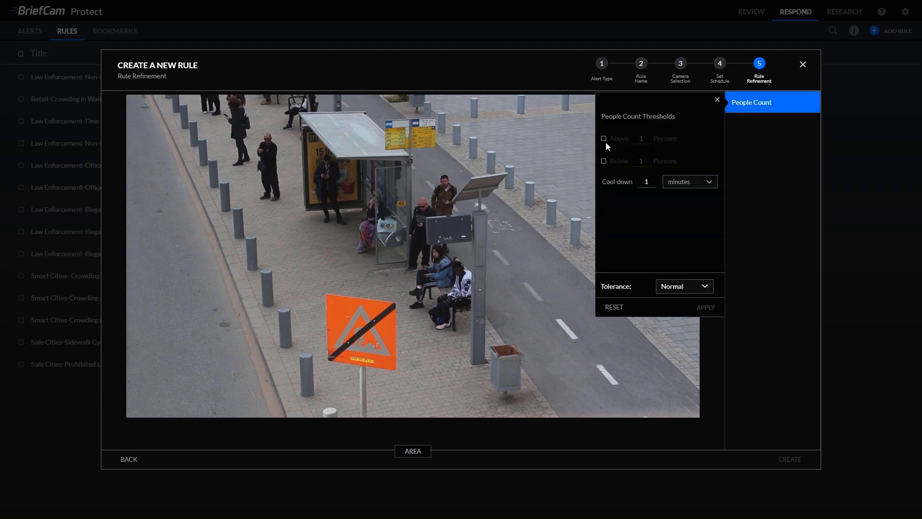
click(603, 138)
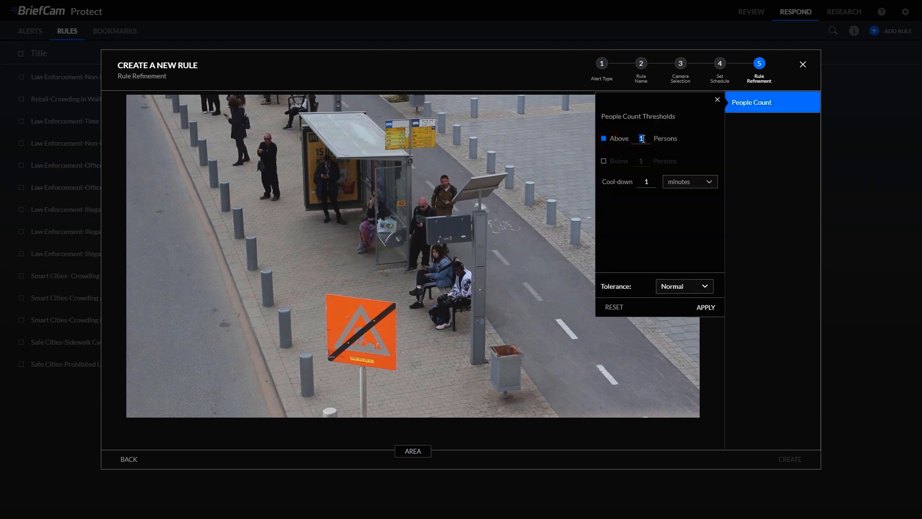
text(20)
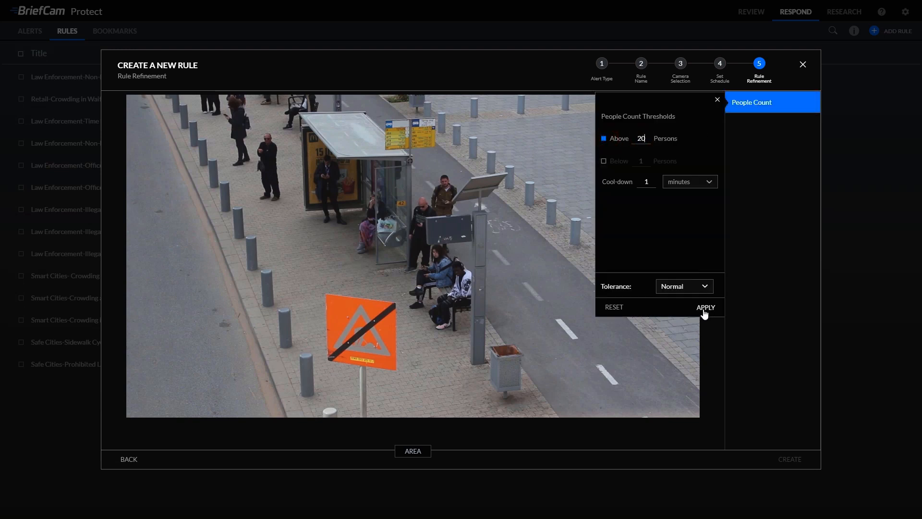
click(412, 451)
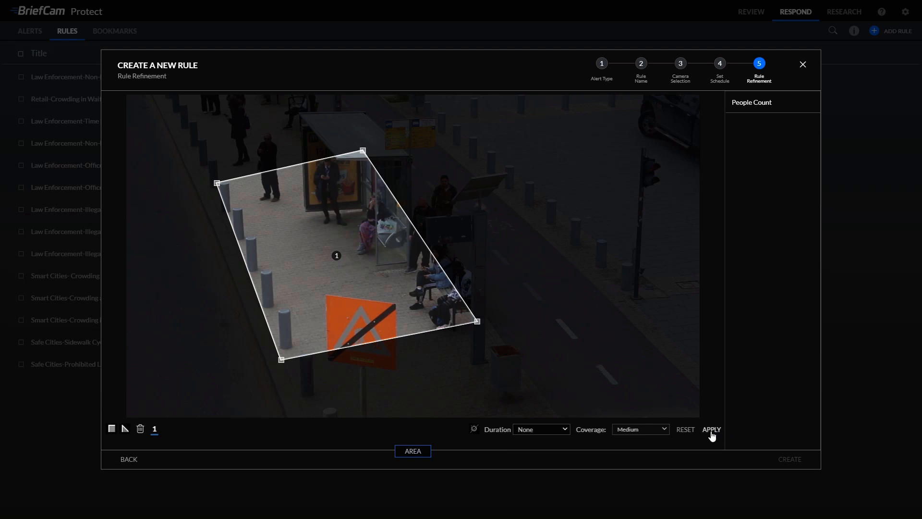
Apply the counting area drawn around the bus shelter pavement
click(711, 428)
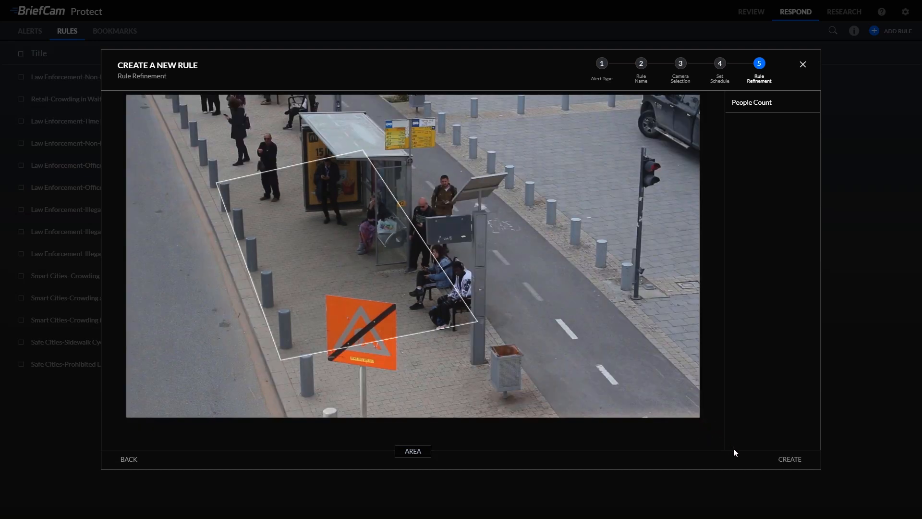
mouse_move(789, 459)
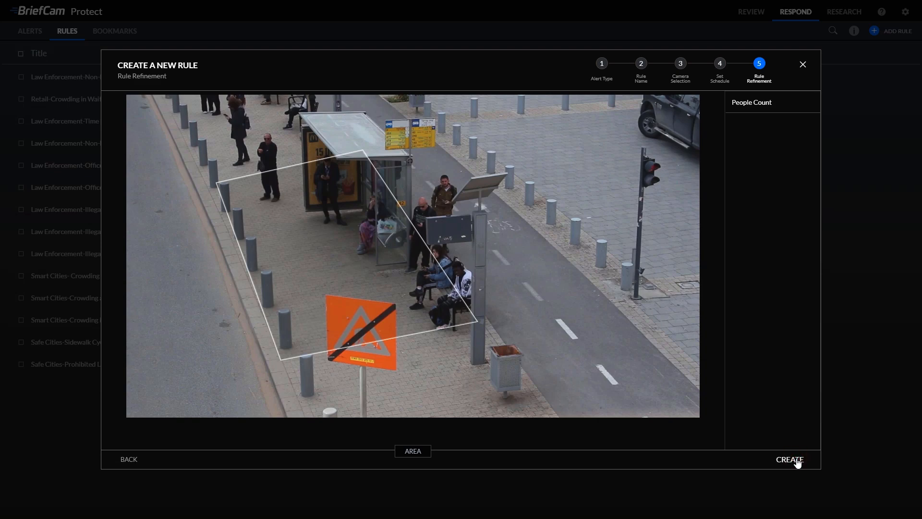
Create Bus Stop Crowding, check the Alerts feed, and confirm it tops the Rules list as Active (Queued)
click(789, 460)
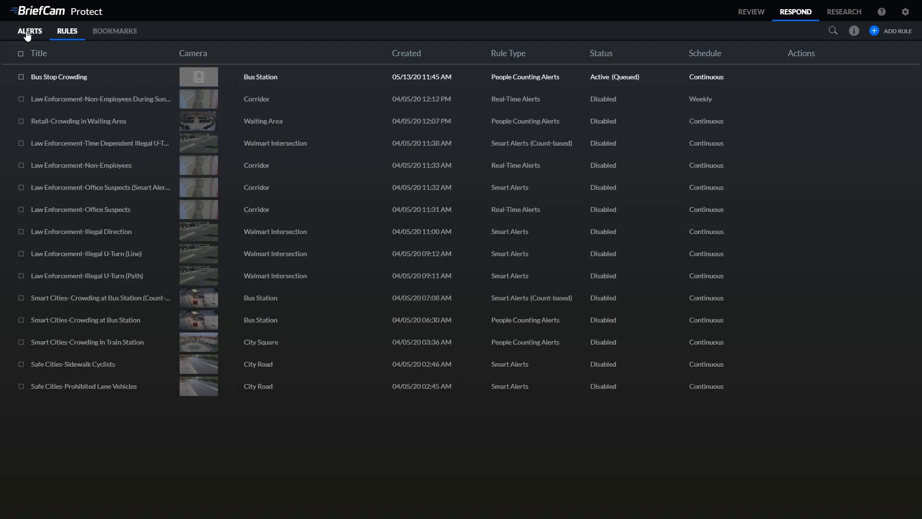
click(30, 31)
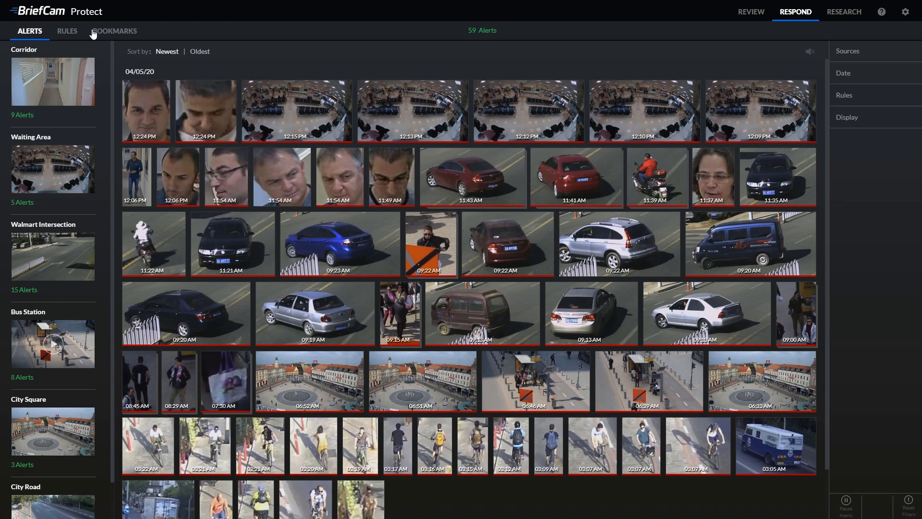
click(68, 30)
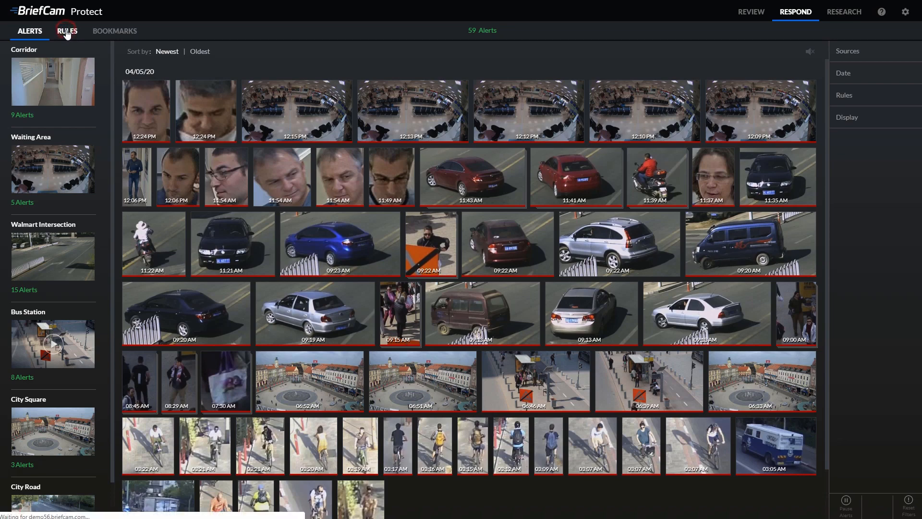
click(66, 30)
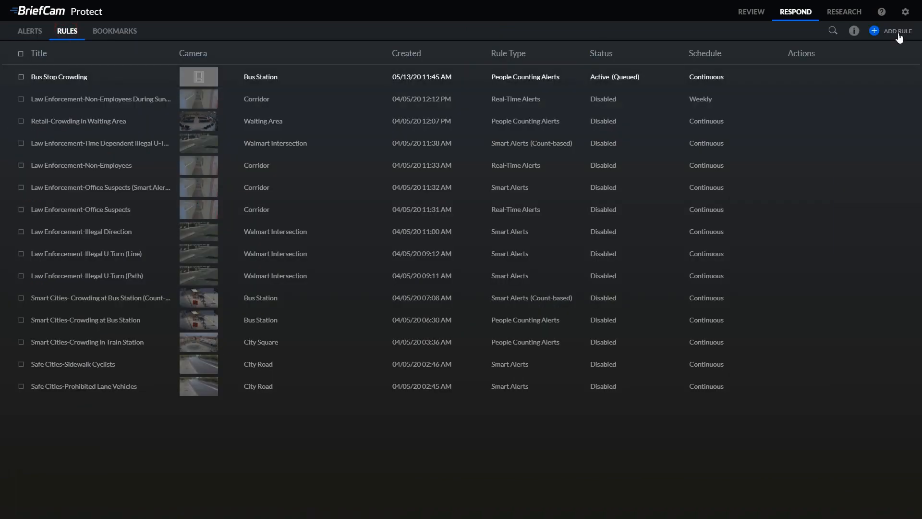
Start a second People Counting Alerts rule titled 'Band Crowding'
click(895, 31)
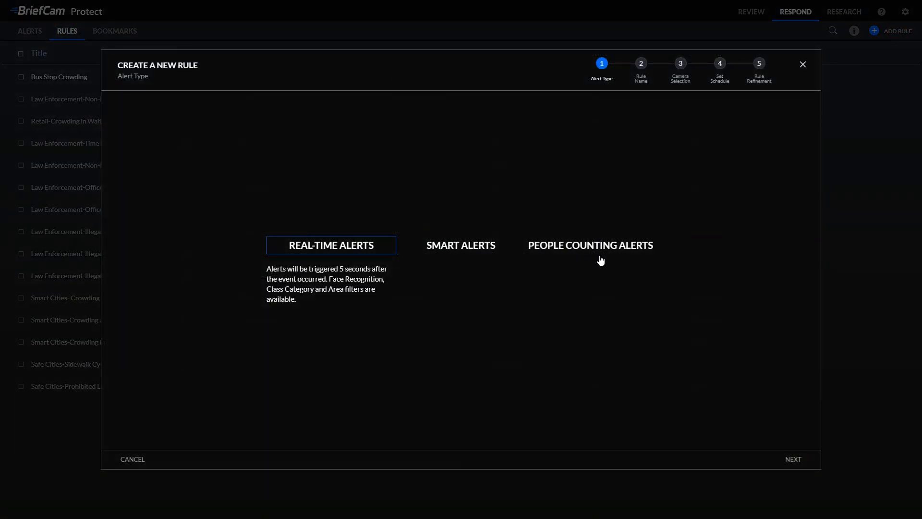
click(590, 245)
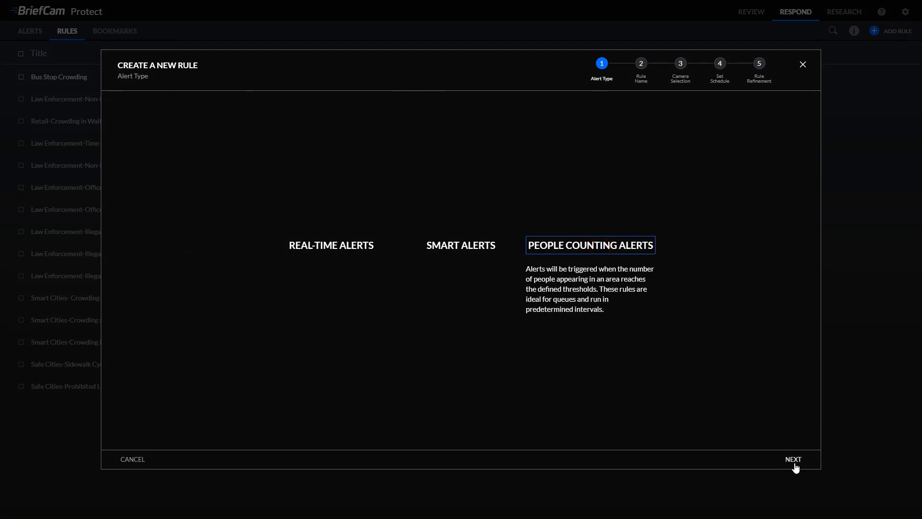
click(792, 459)
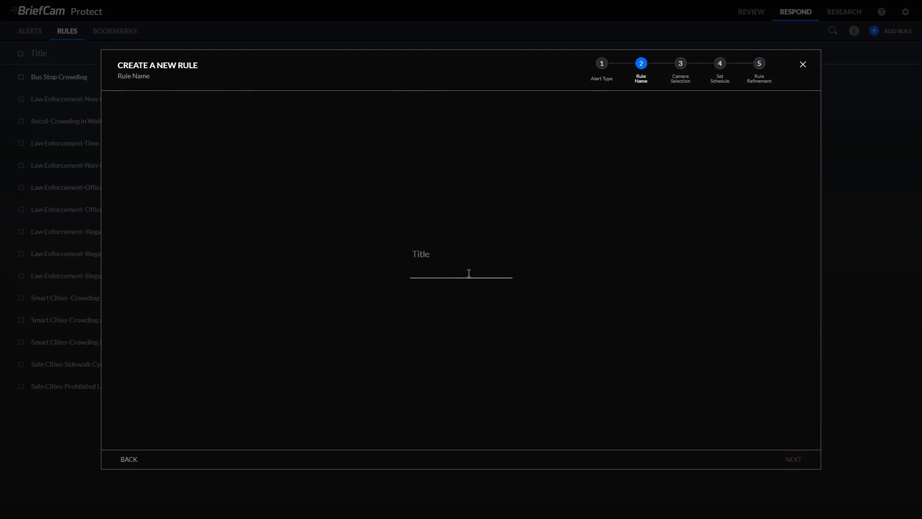
text(Band)
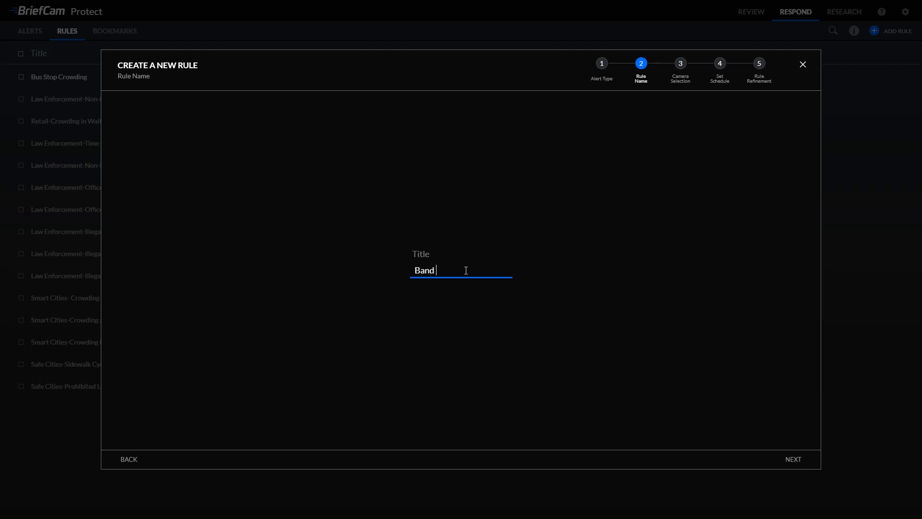
text(Crowding)
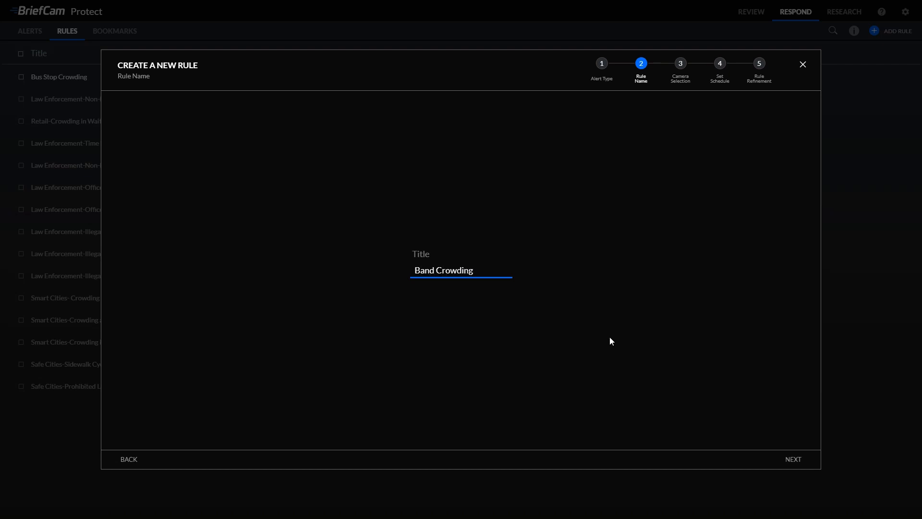
Choose the Waiting Area camera under 10.102.0.7 for the rule
click(792, 459)
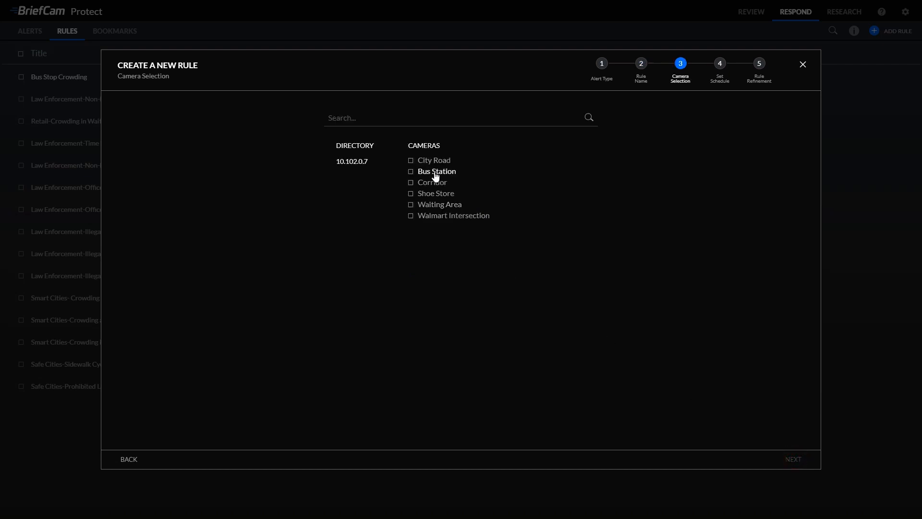
click(410, 204)
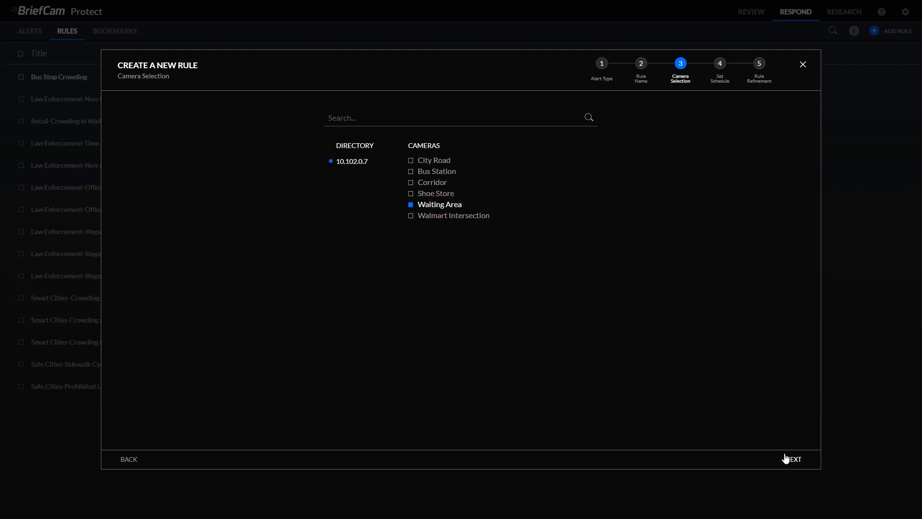
Schedule the rule weekly, Monday through Friday, from 08:00 AM to 06:00 PM
click(793, 459)
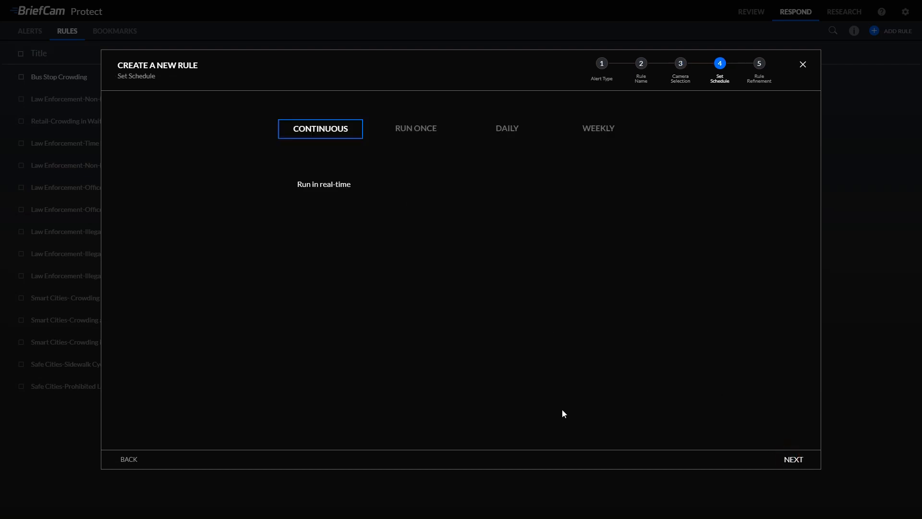
mouse_move(551, 352)
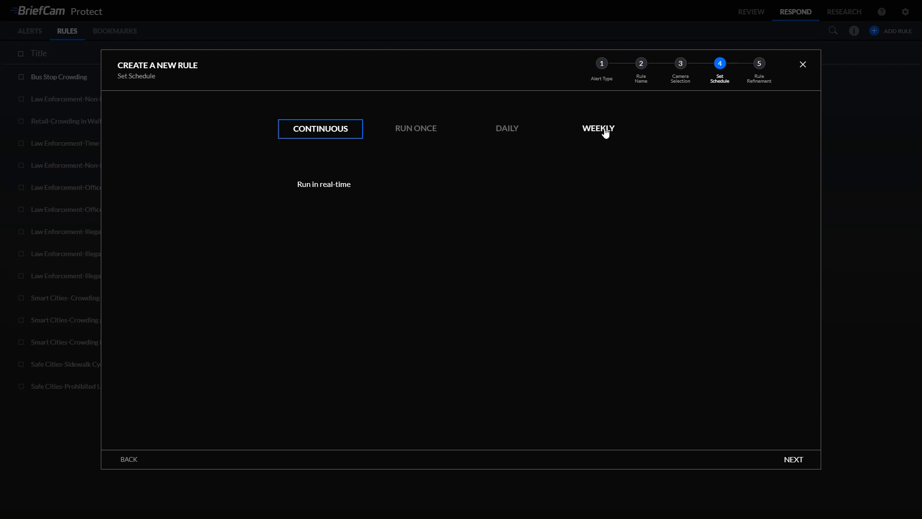
click(596, 128)
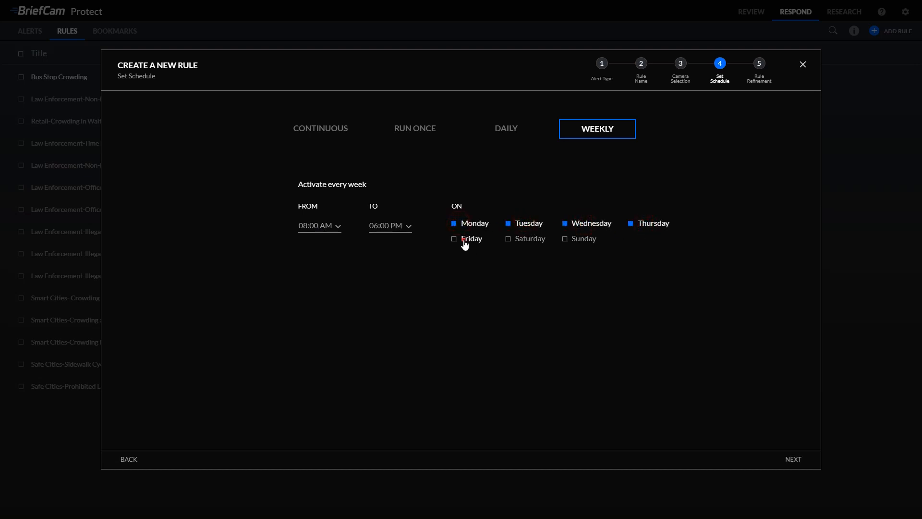
click(455, 239)
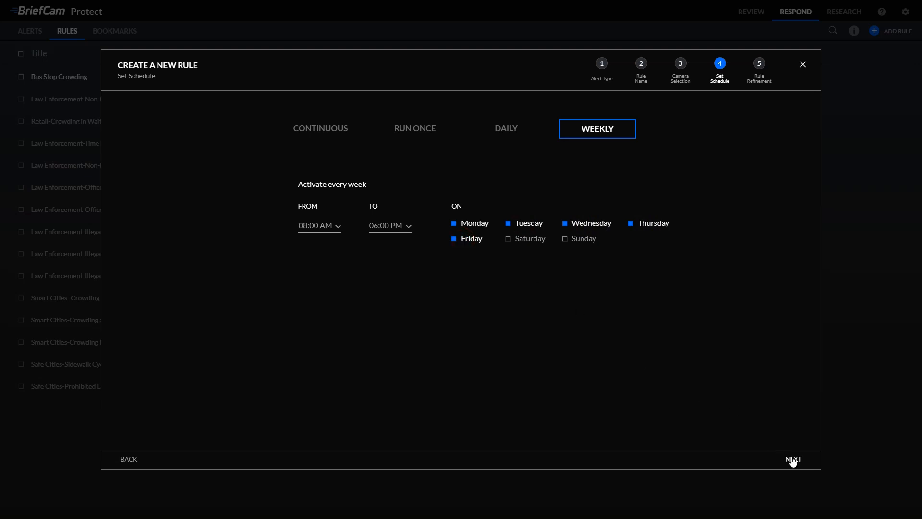
Draw a counting area over the left seating rows, apply it, and create the Band Crowding rule
click(792, 459)
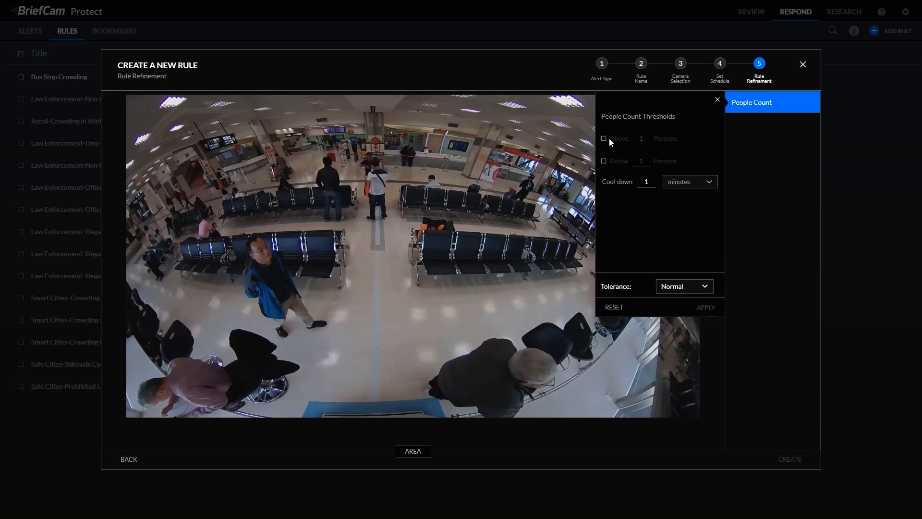
click(603, 138)
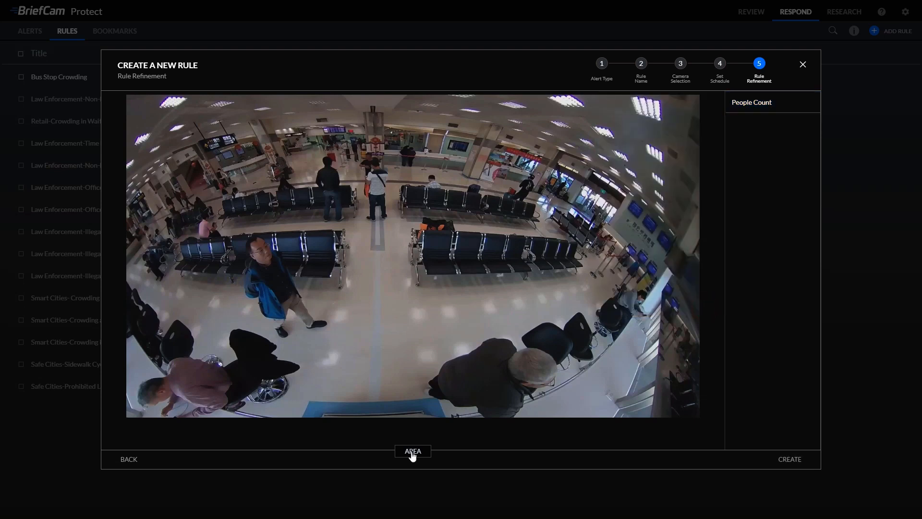
click(412, 451)
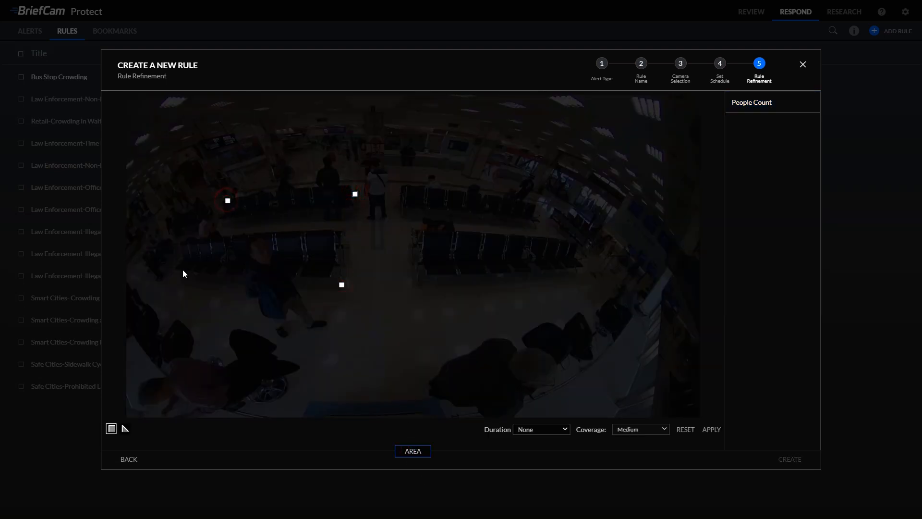
drag(227, 201, 341, 285)
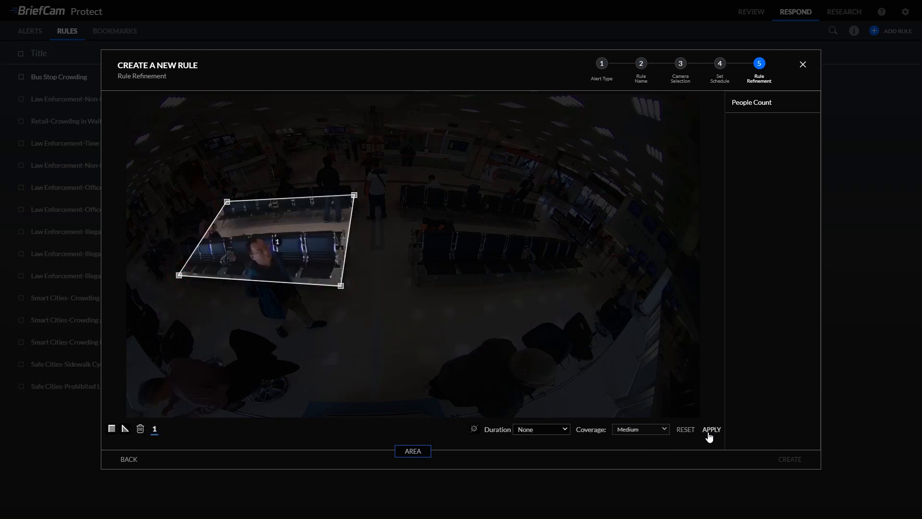
click(711, 429)
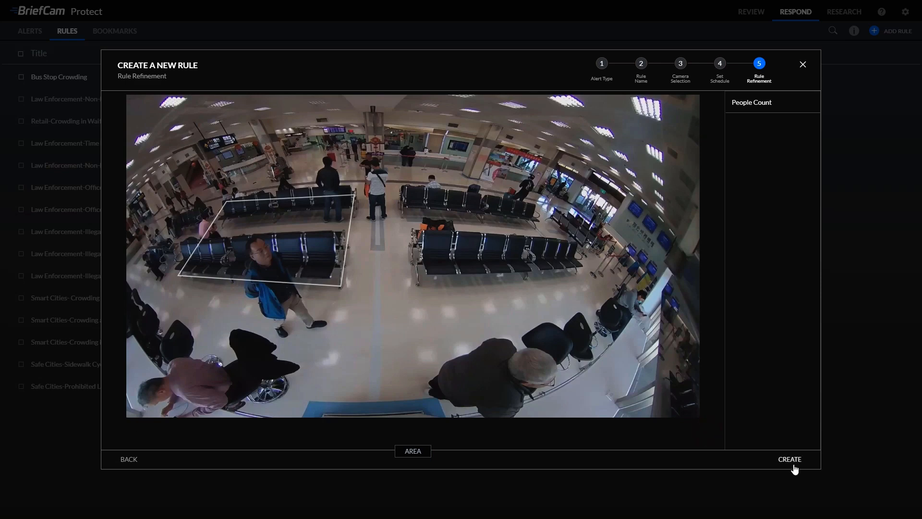
click(789, 459)
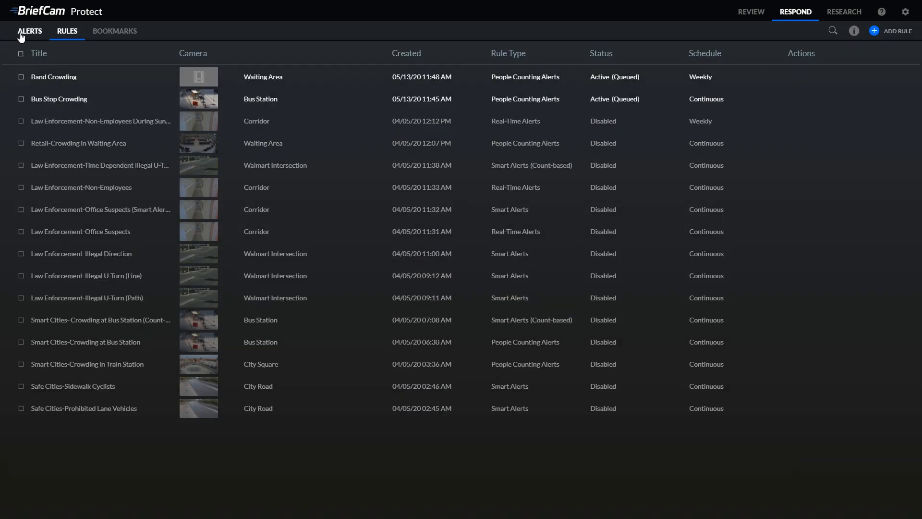
click(30, 31)
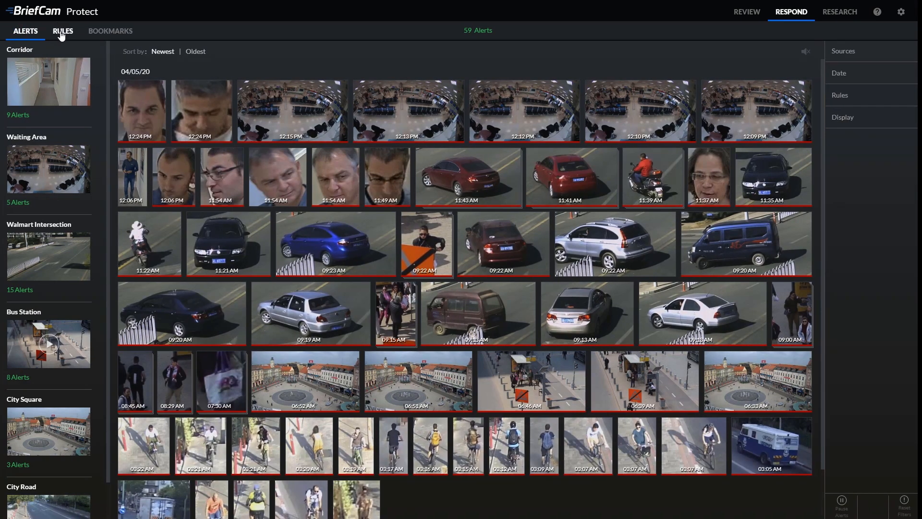
click(63, 31)
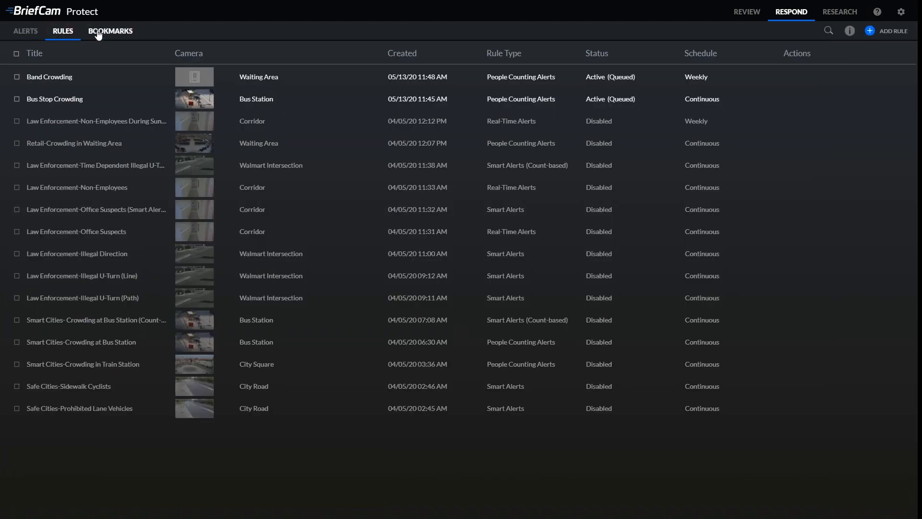
Start a third People Counting Alerts rule titled 'Crosswalk Congestion'
click(889, 30)
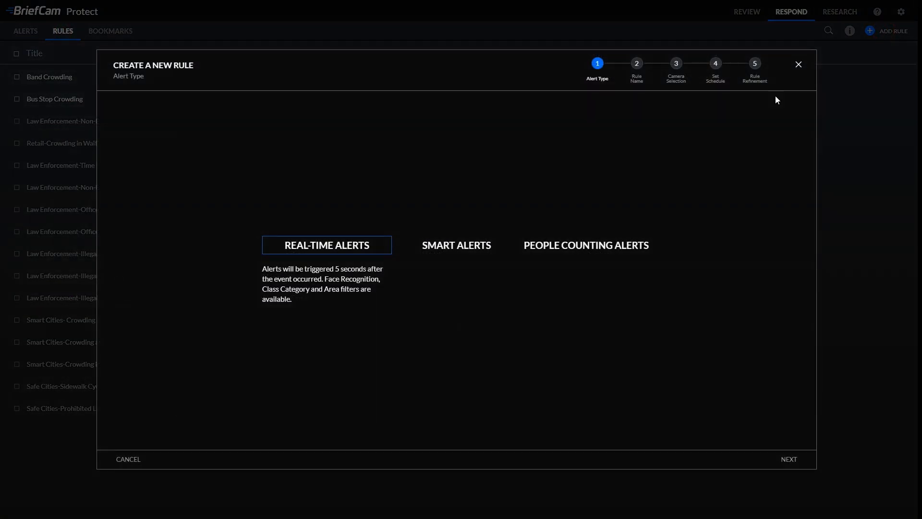
click(585, 245)
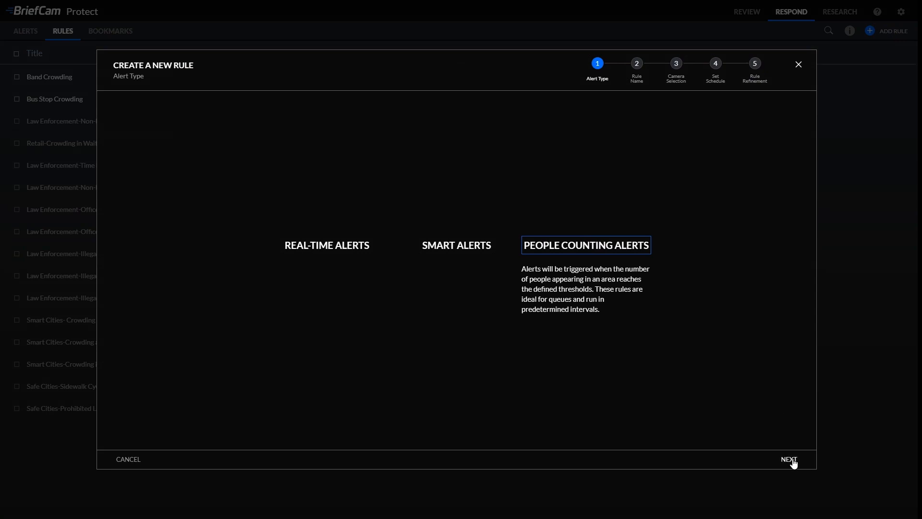
click(790, 459)
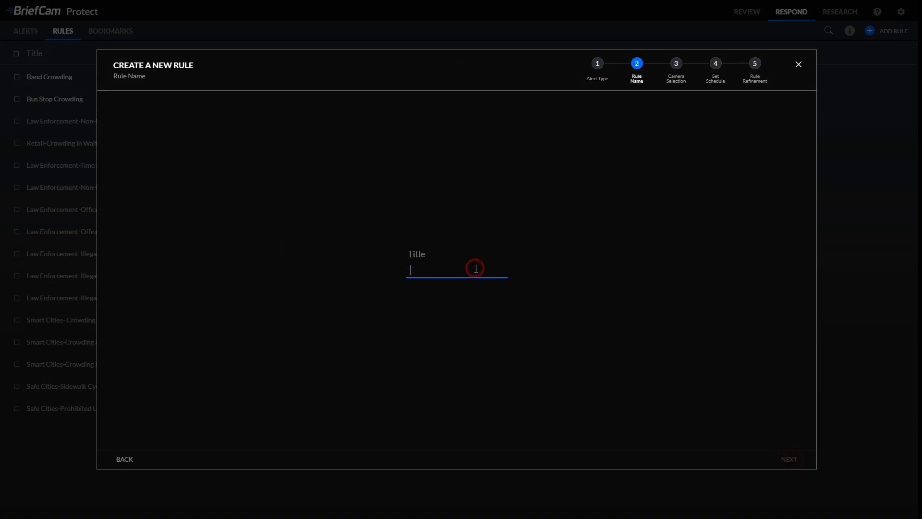
text(Crosswalk Cong)
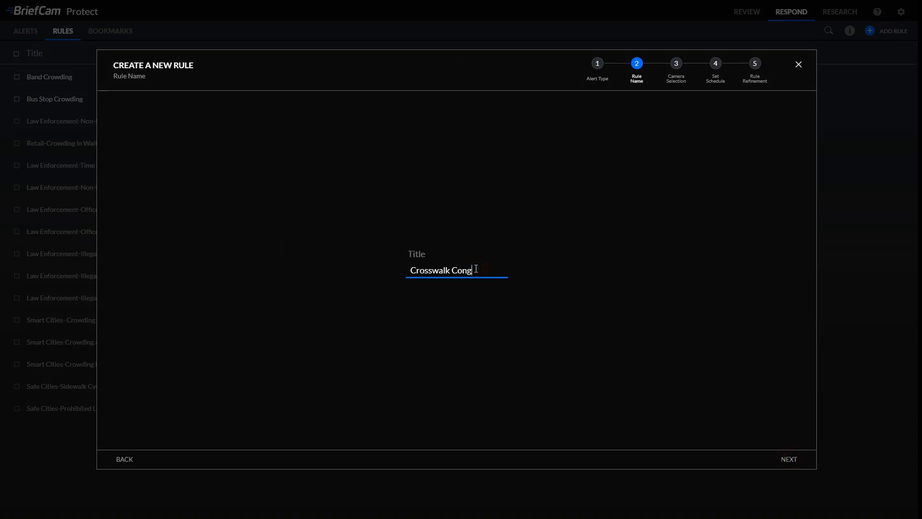
text(estion)
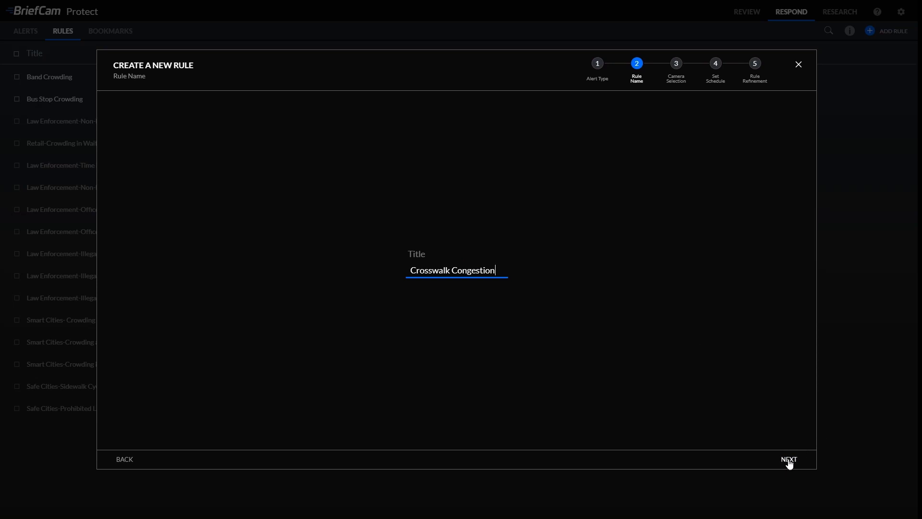
Choose the Walmart Intersection camera and proceed to scheduling
click(789, 459)
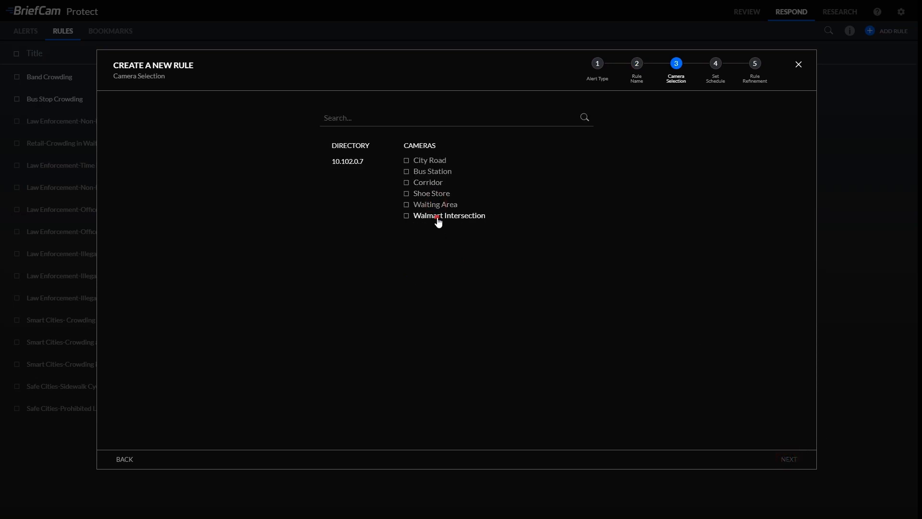
click(406, 215)
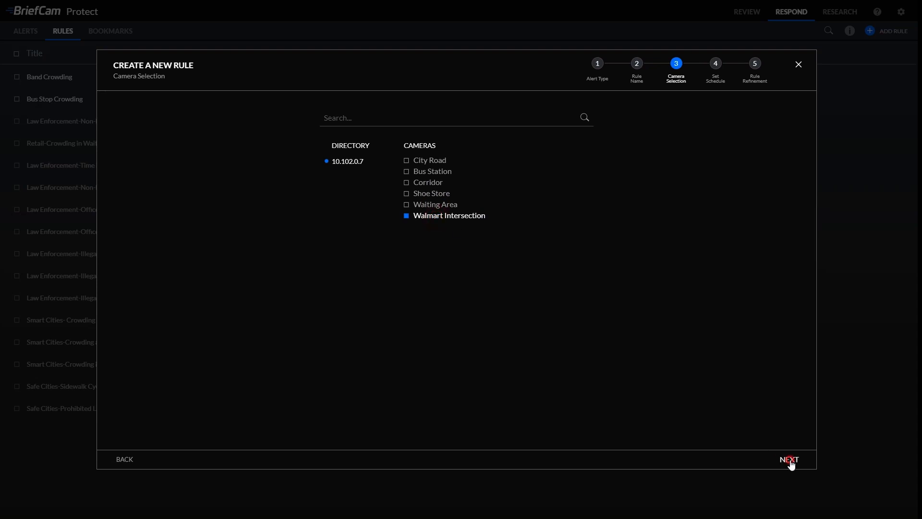
click(787, 459)
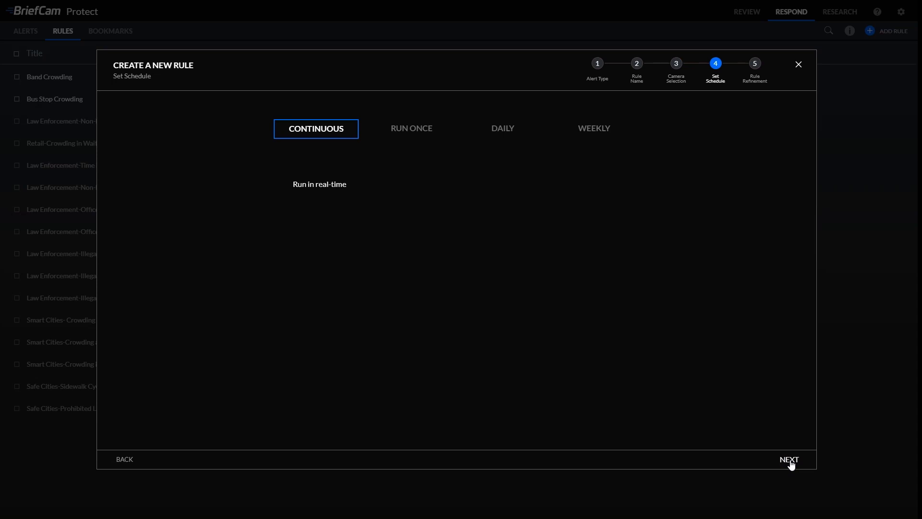
Keep the continuous schedule and move on to the refinement settings
click(790, 459)
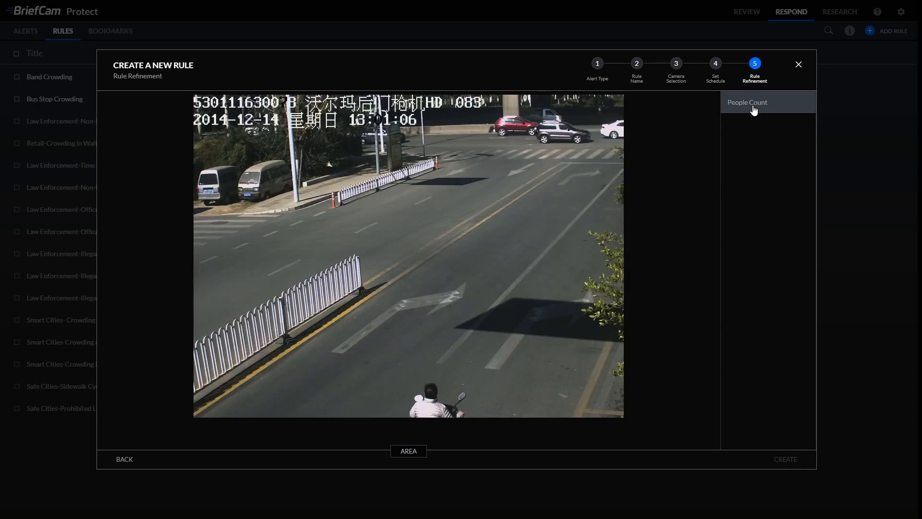
Set the People Count threshold to alert when the count goes above 1 person
click(747, 102)
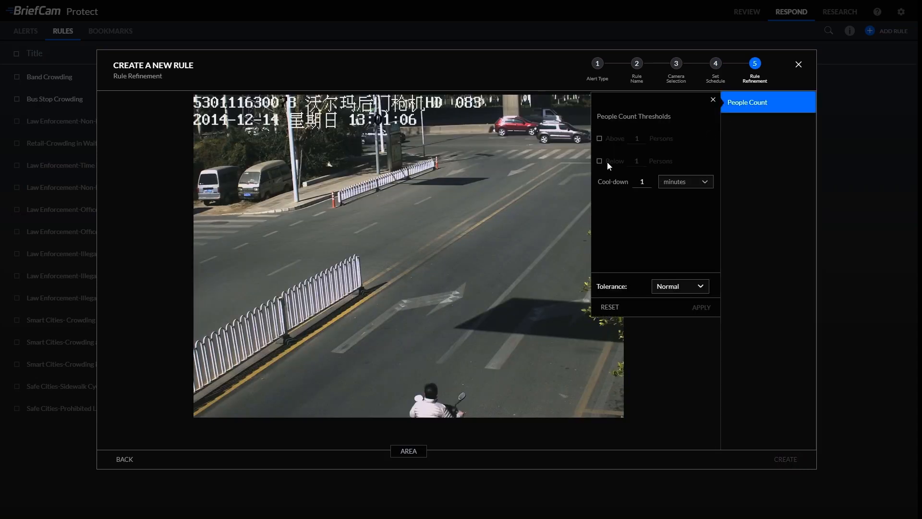
click(599, 138)
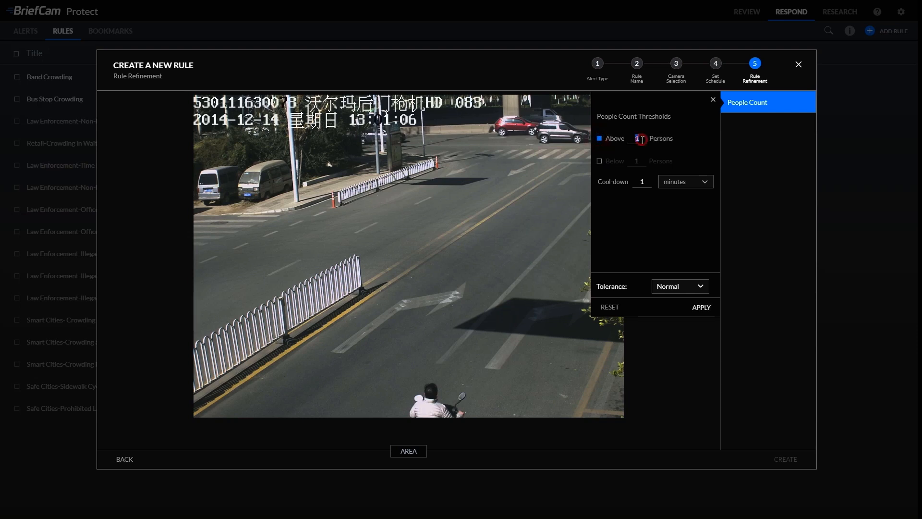
click(712, 99)
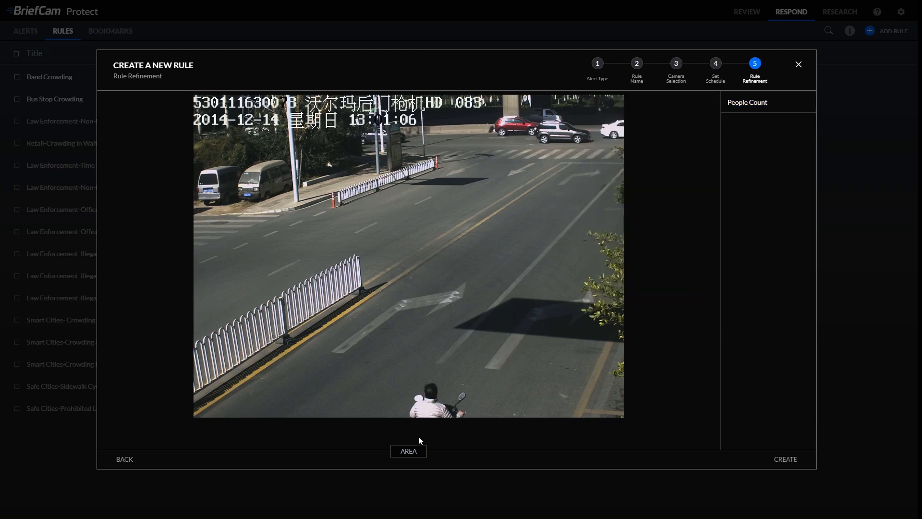
Draw a counting area near the far crosswalk and create the Crosswalk Congestion rule
click(408, 450)
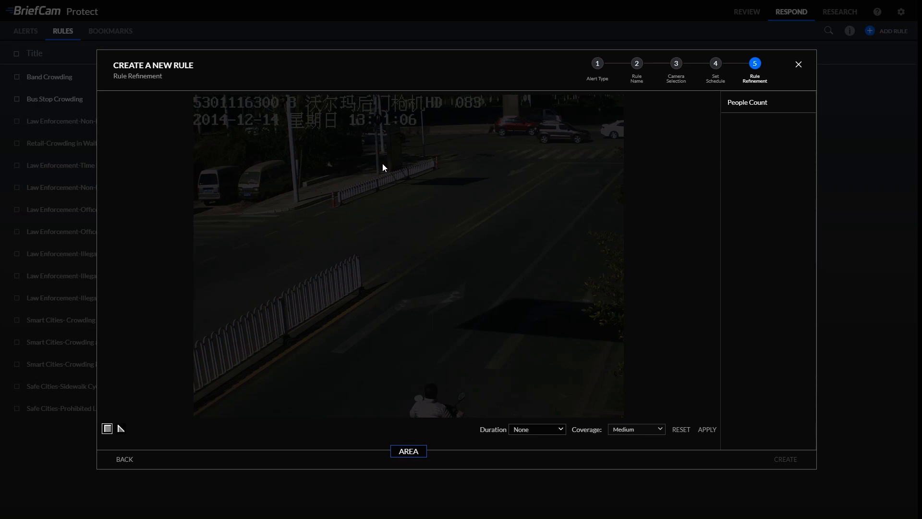
click(382, 149)
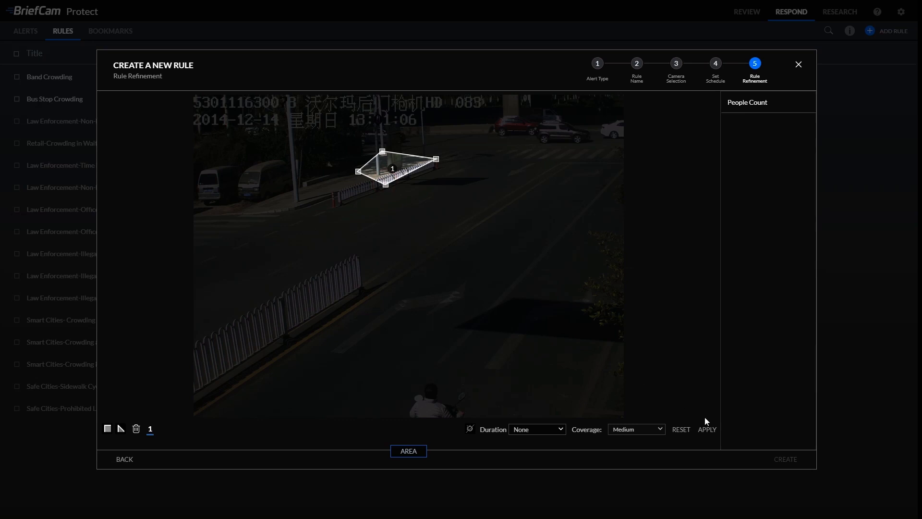
click(708, 429)
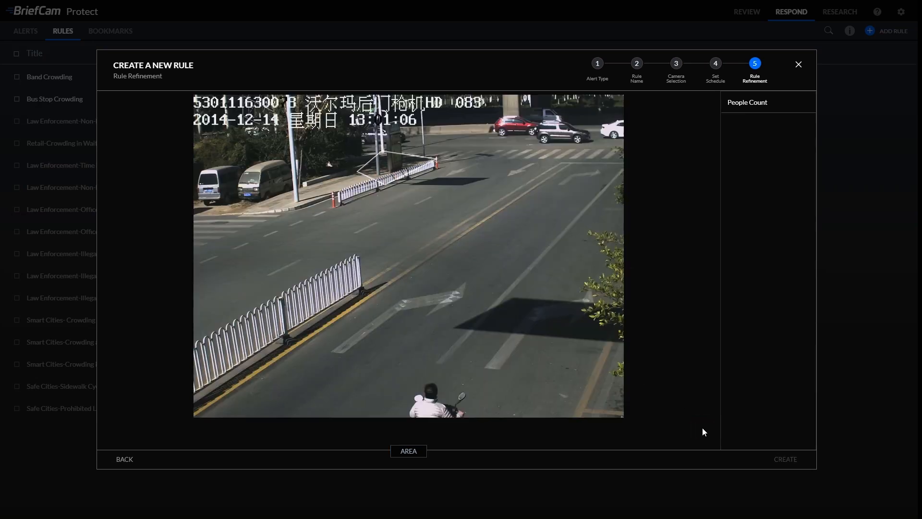
mouse_move(785, 462)
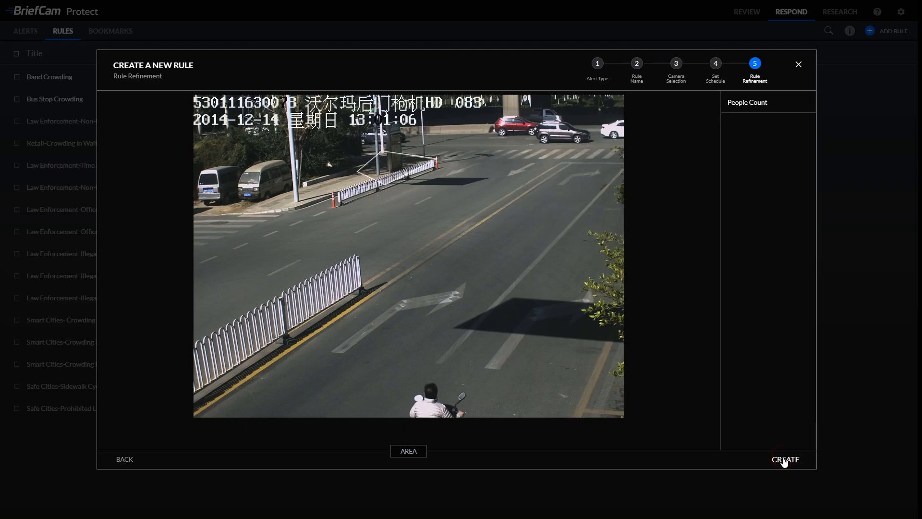
click(785, 459)
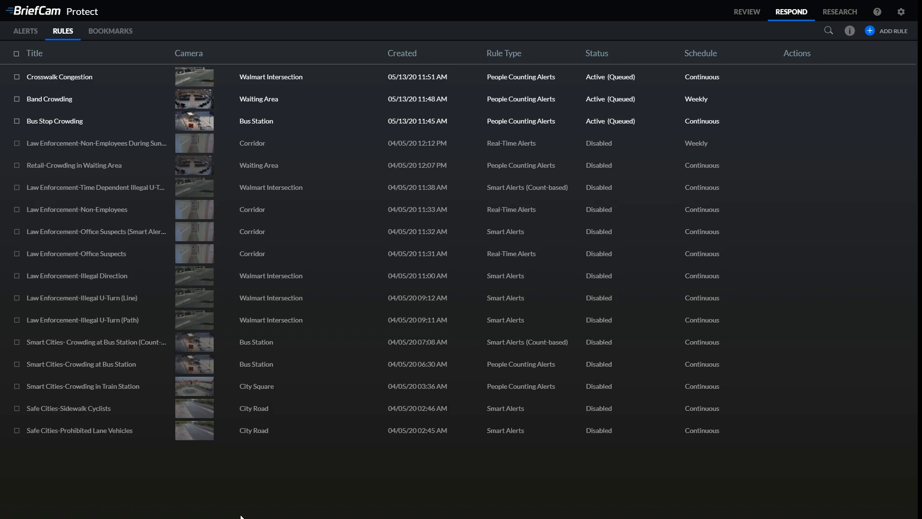
mouse_move(232, 490)
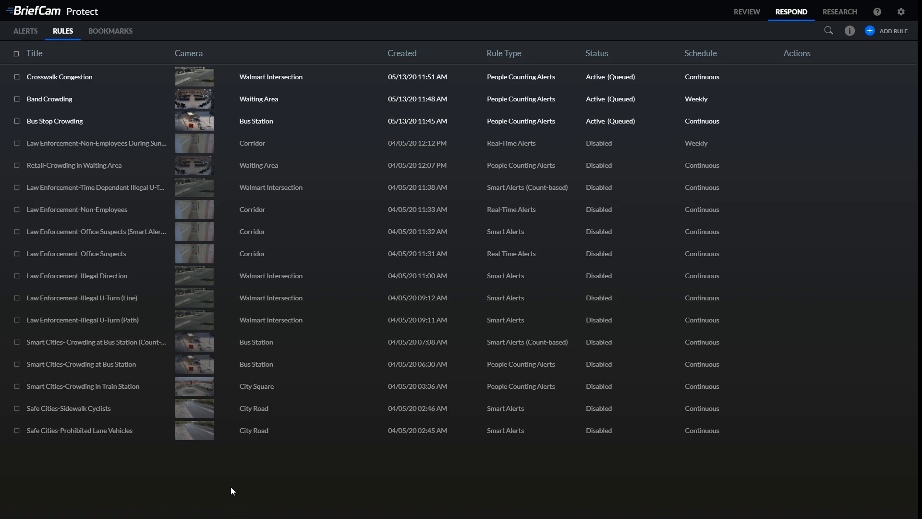
mouse_move(239, 490)
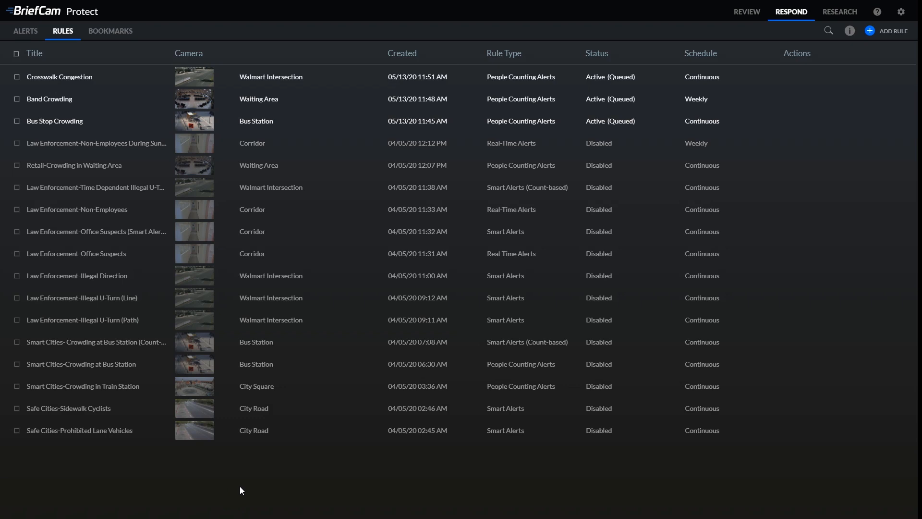
mouse_move(271, 487)
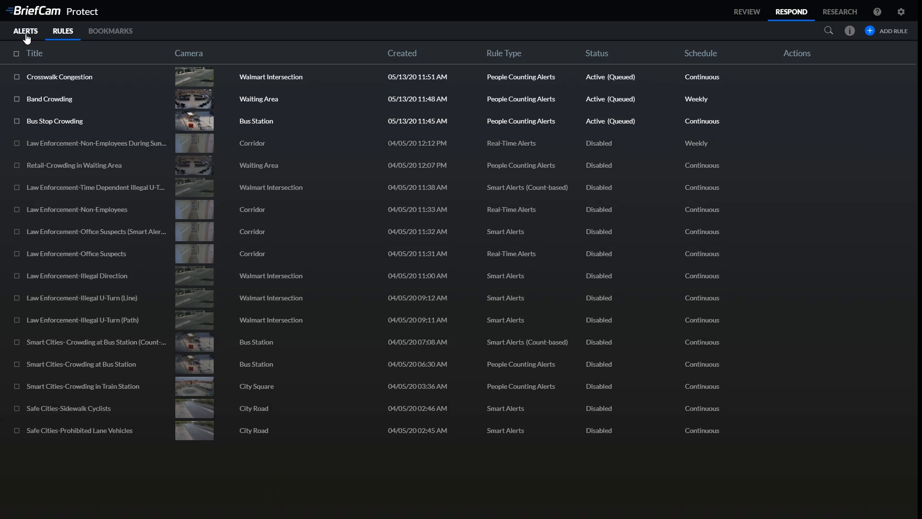
Switch from the Rules list to the alerts feed from all cameras
click(25, 31)
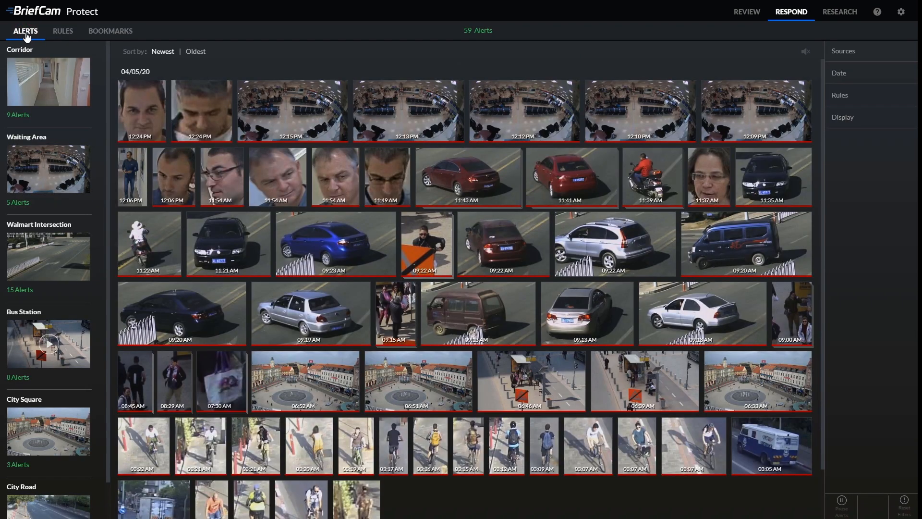